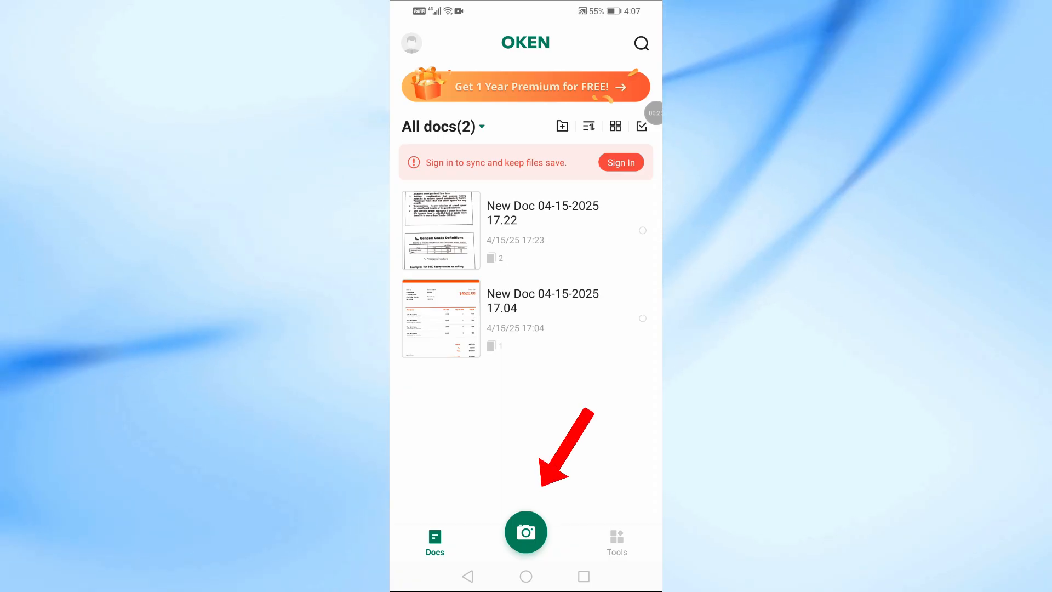
Start a new scan and capture the Braking Distance and SSD Equation page.
left_click(526, 532)
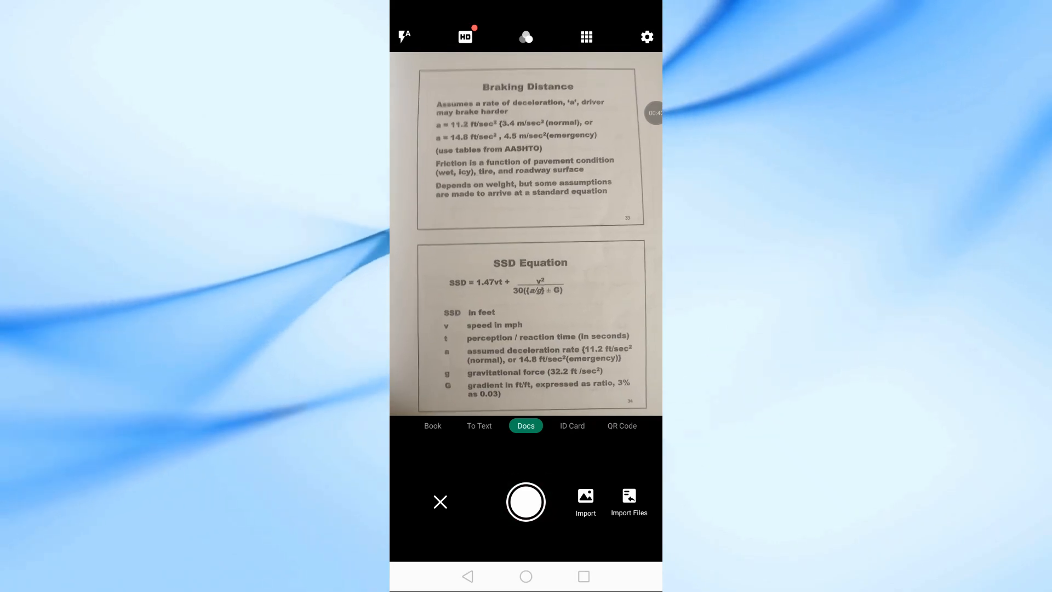
left_click(526, 502)
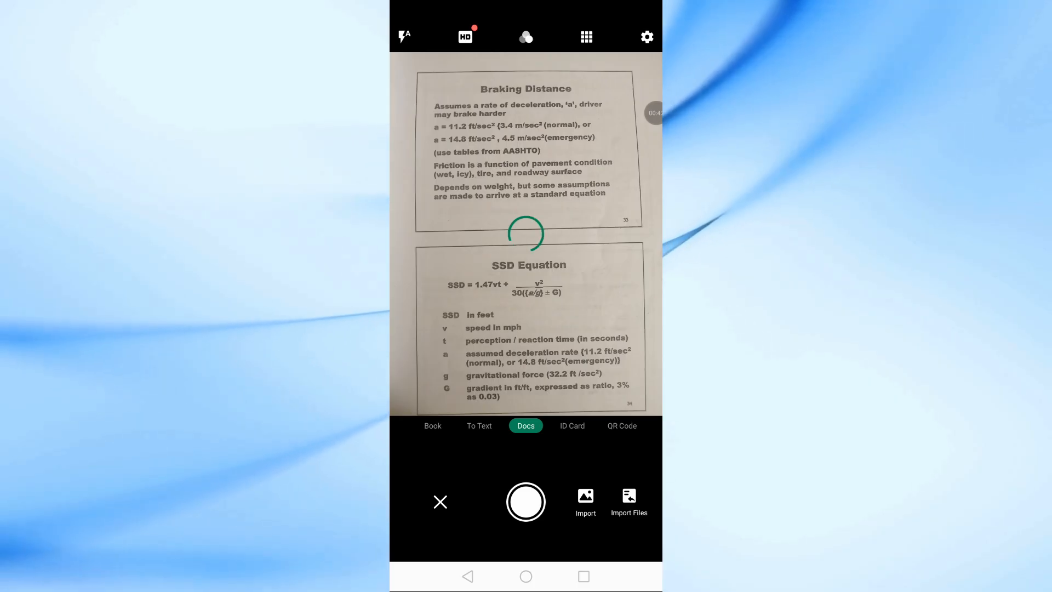
Accept the crop and save the Magic Color scan as New Doc 04-19-2025 16.07.
left_click(526, 502)
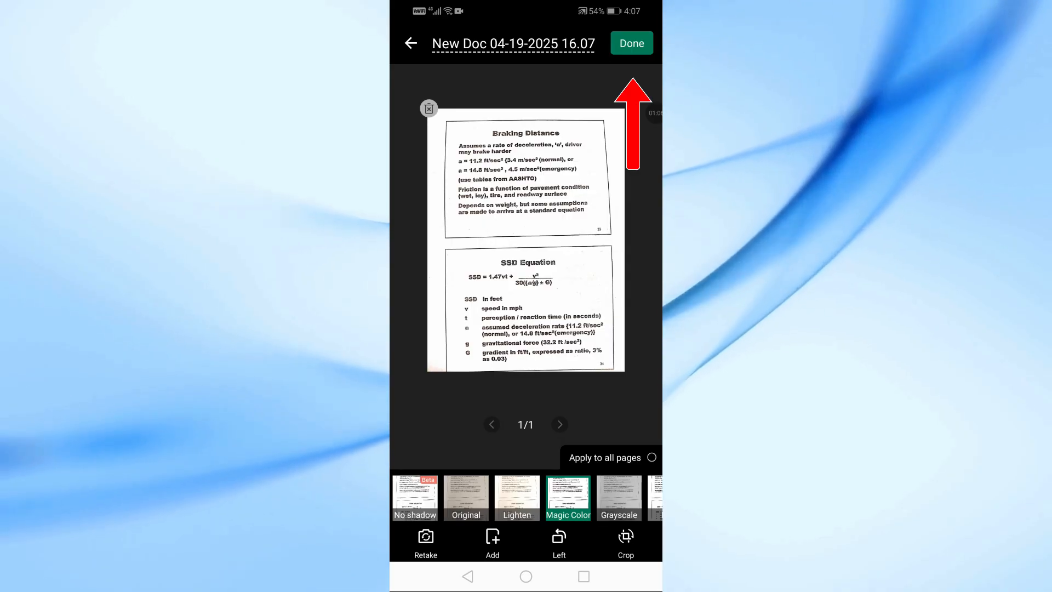
left_click(631, 43)
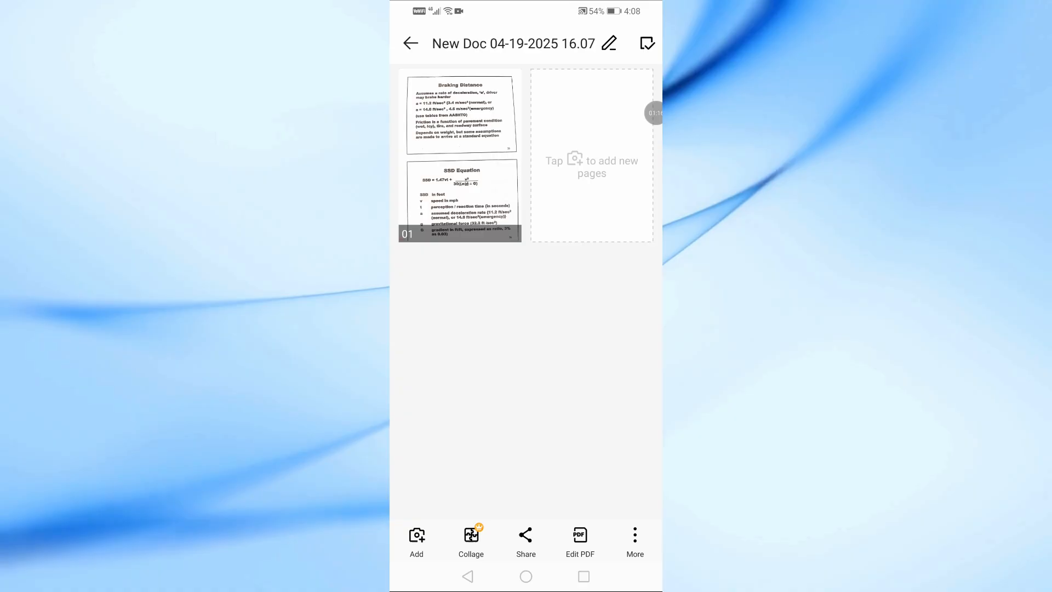
Open the Share options for New Doc 04-19-2025 16.07 from the bottom toolbar.
left_click(526, 541)
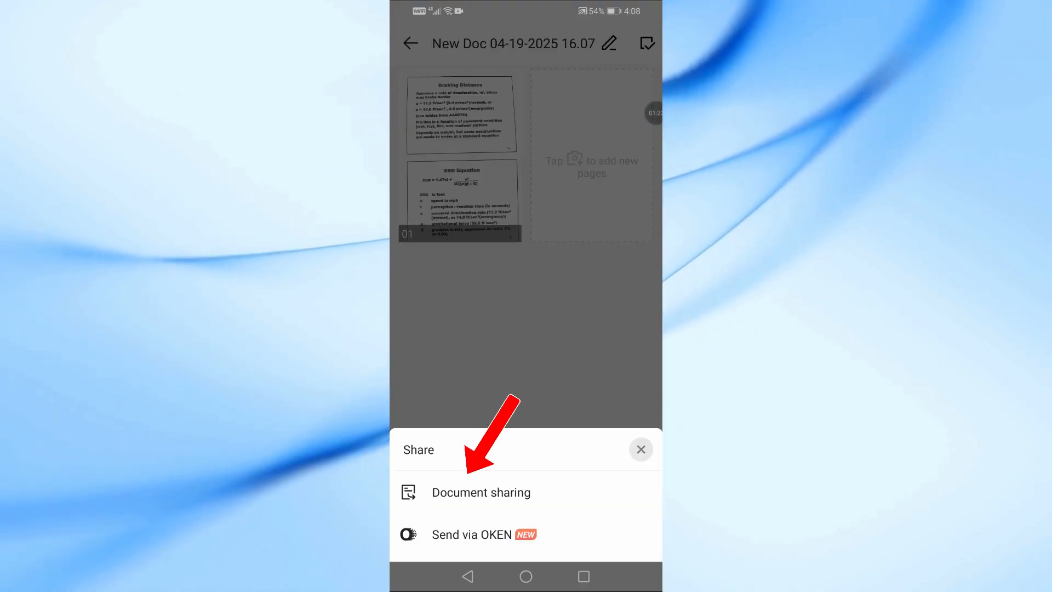
Choose Document sharing and Share PDF to reach the Android Share via app list.
left_click(480, 492)
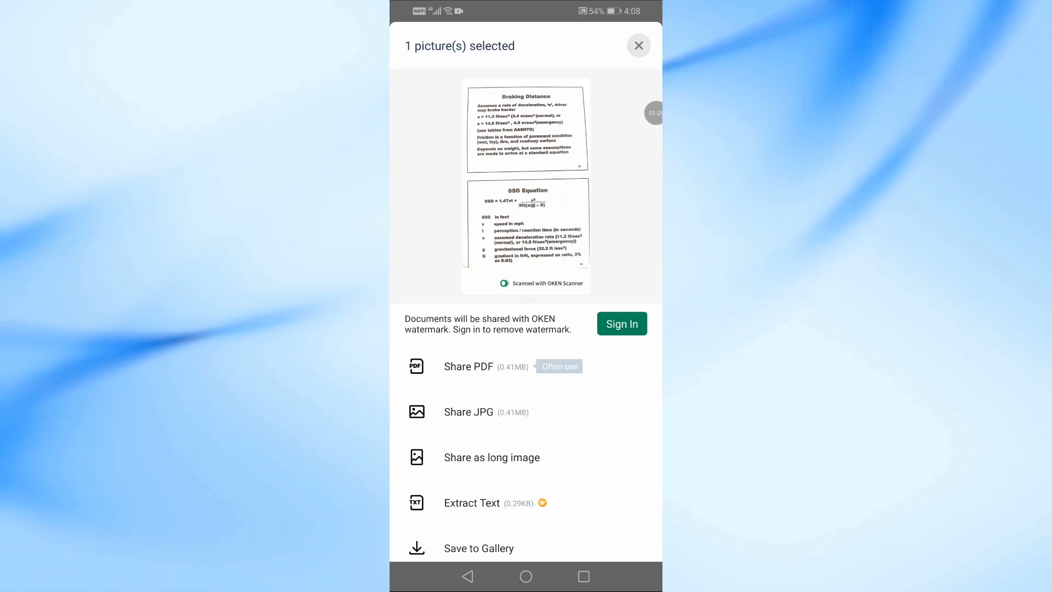
left_click(638, 45)
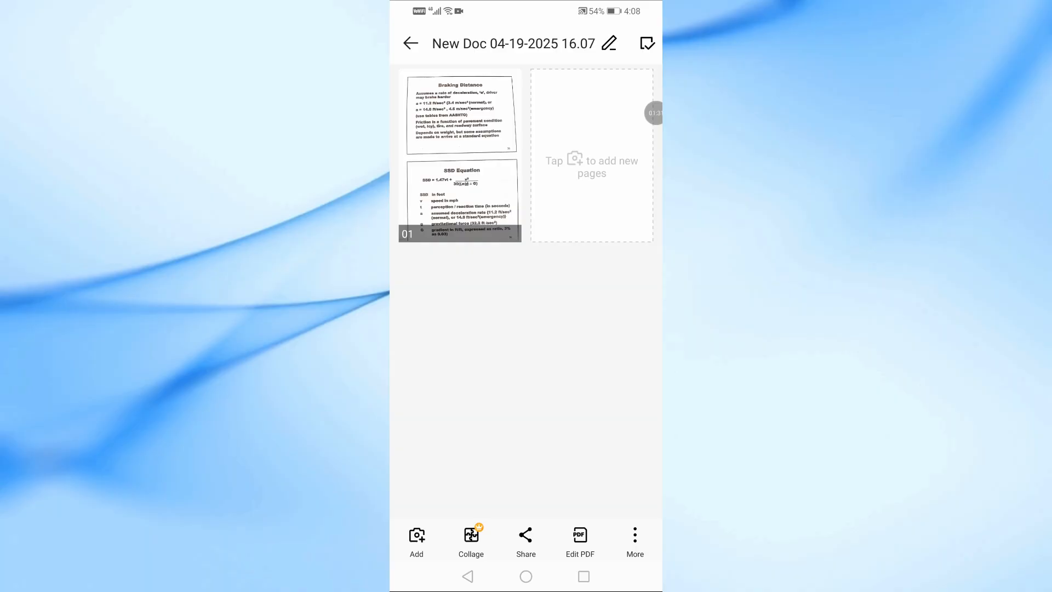
left_click(526, 542)
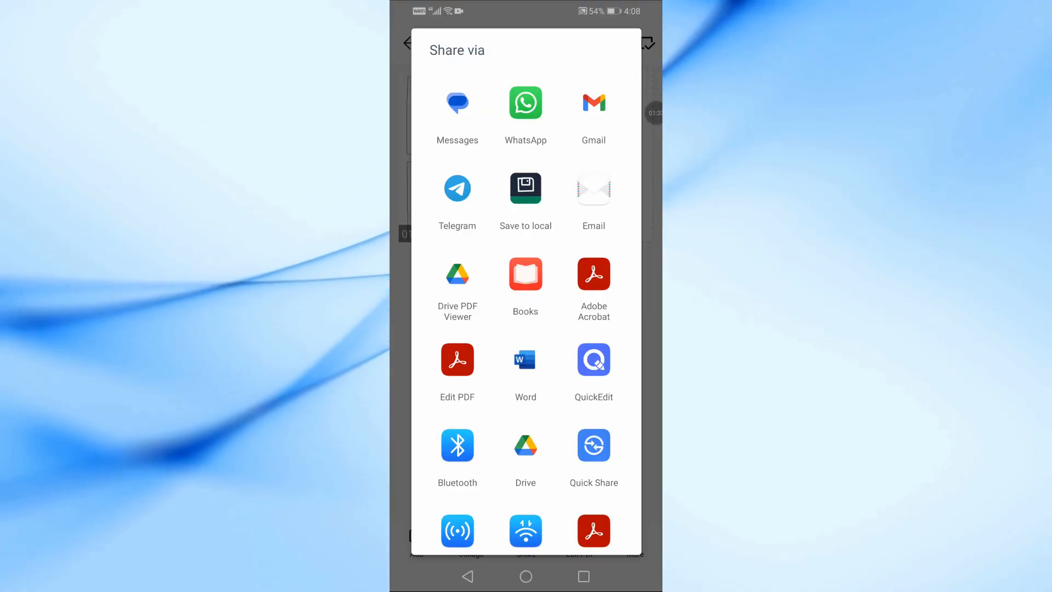